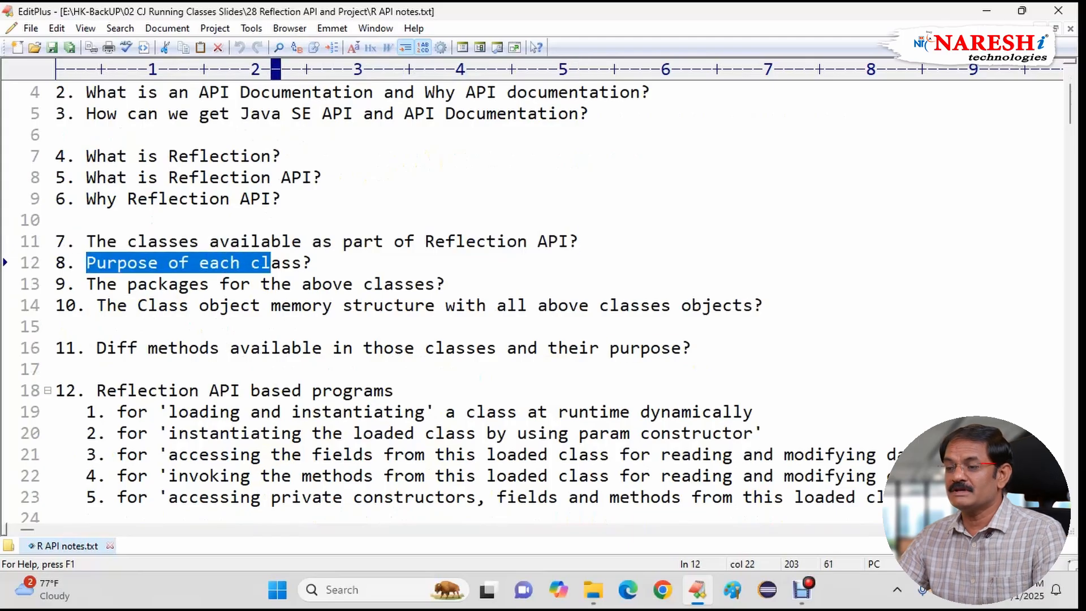
Step: Highlight the opening words of item 11 on the methods available in Reflection classes
{"action": "left_click", "coordinate": [57, 219]}
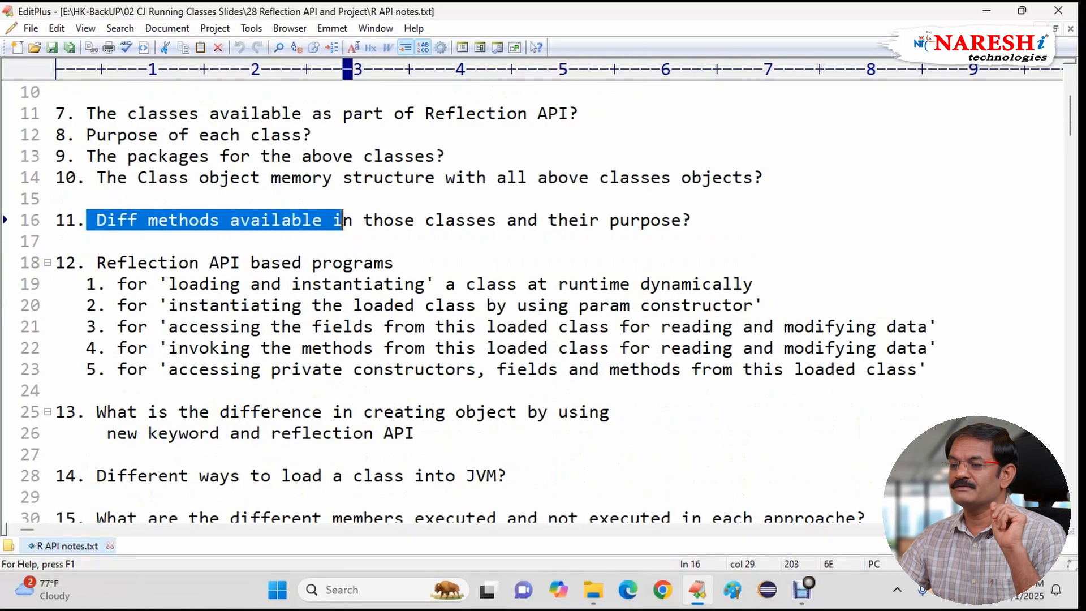
Step: Highlight 'Reflection' in item 12 and the topic on accessing fields from the loaded class
{"action": "double_click", "coordinate": [388, 220]}
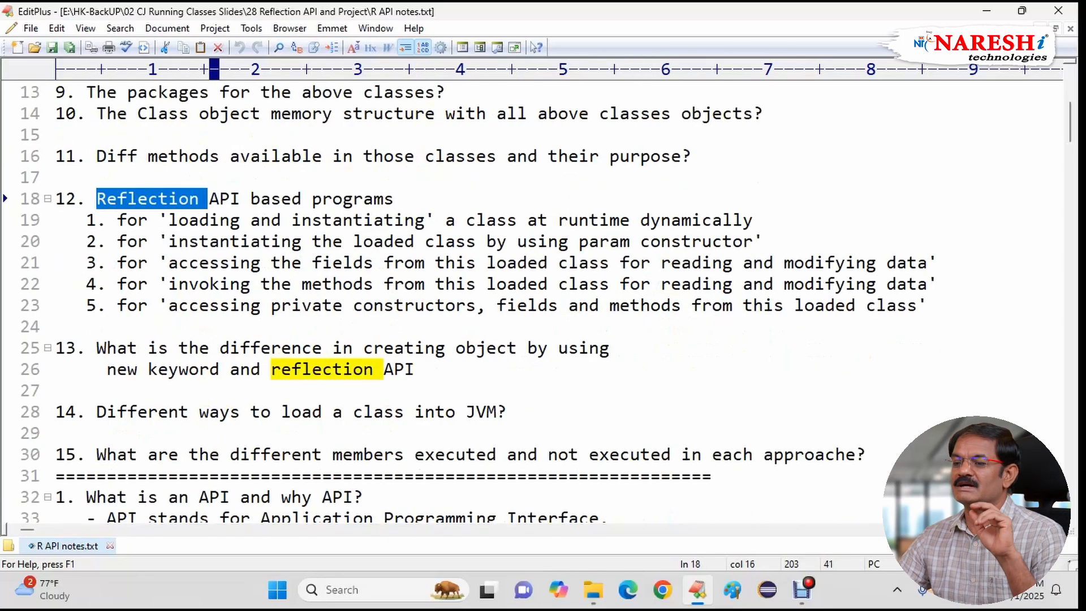
{"action": "left_click", "coordinate": [169, 220]}
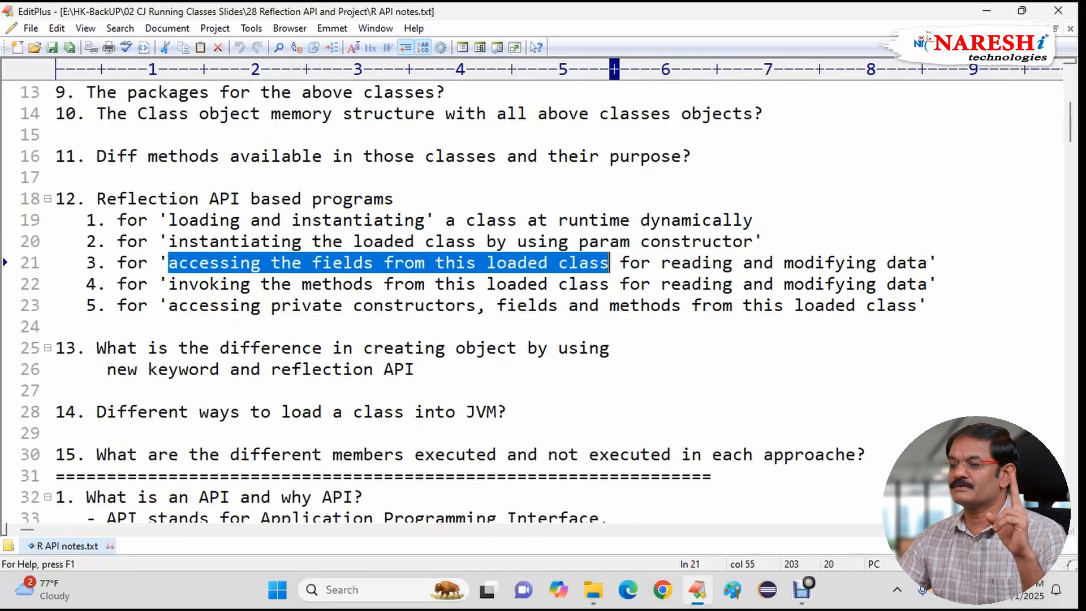
Step: Highlight the fifth program topic on accessing private constructors and reveal the first API notes
{"action": "left_click", "coordinate": [931, 262]}
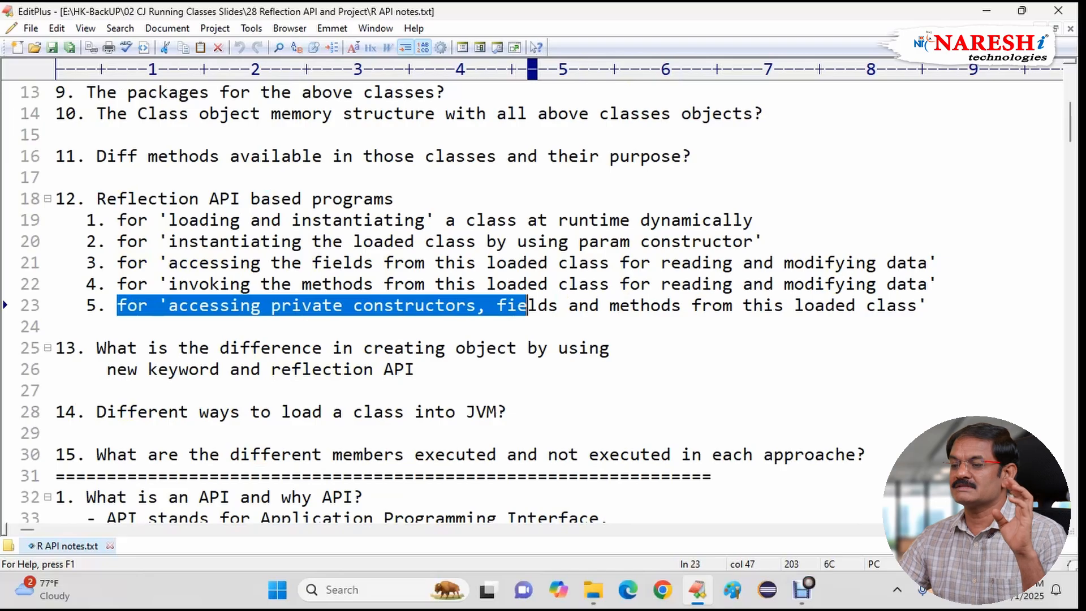
{"action": "scroll", "scroll_direction": "down", "scroll_amount": 3}
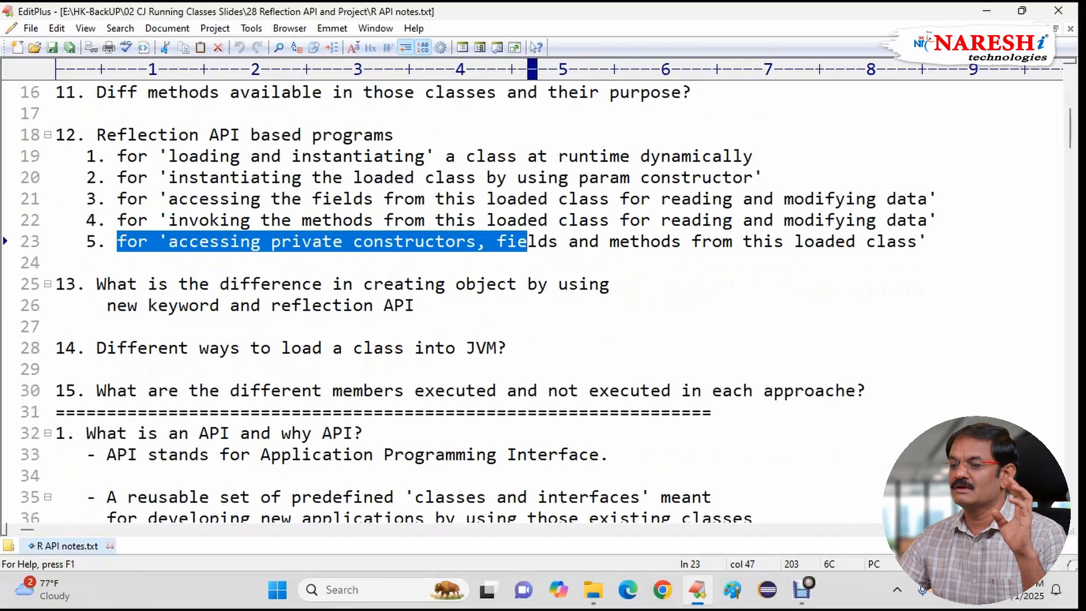